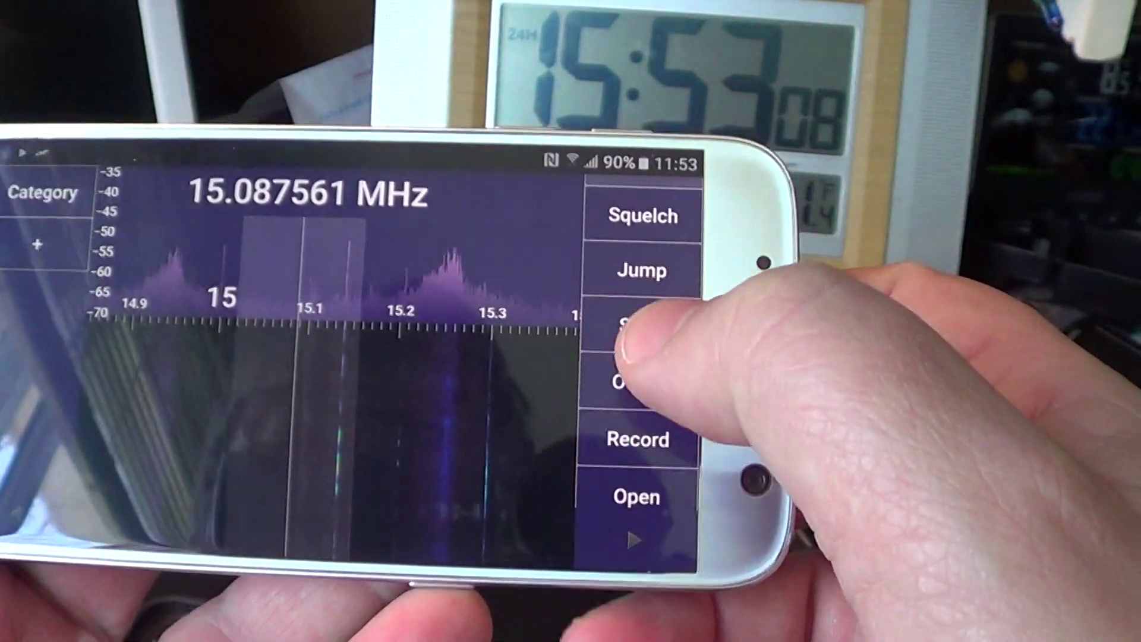
Jump the tuner to 797.145 kHz in the medium-wave band.
click(638, 269)
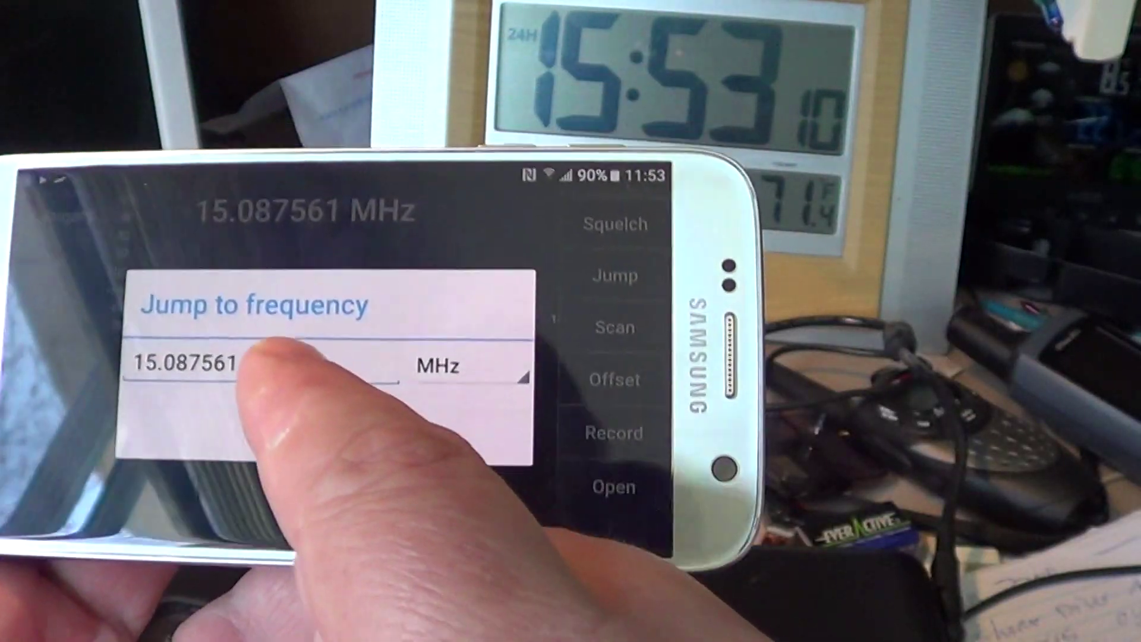
click(189, 370)
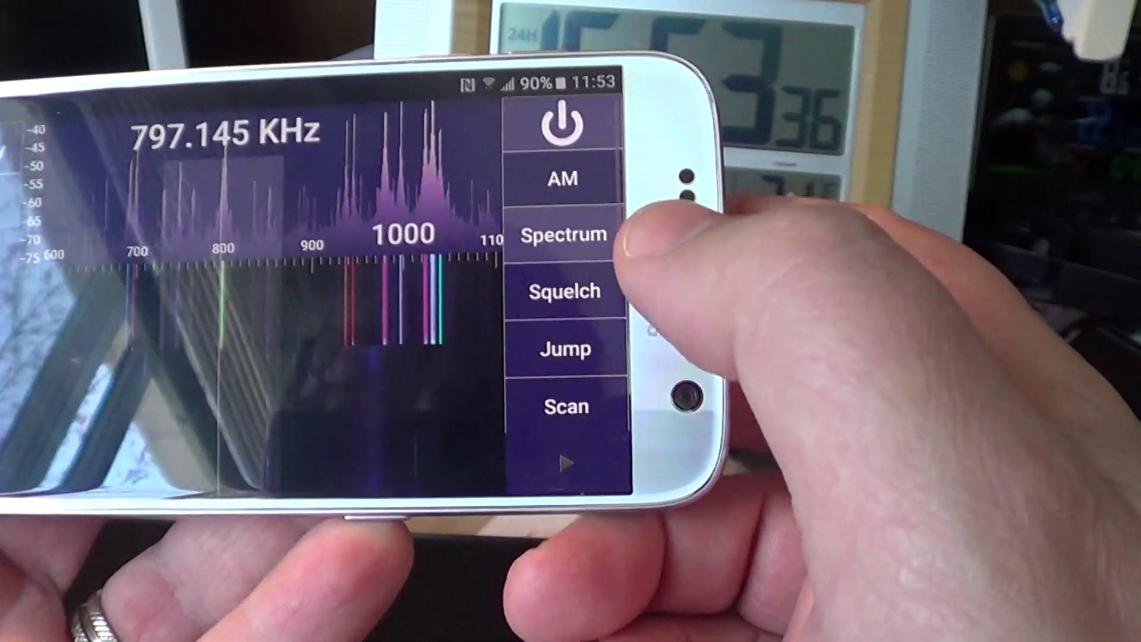
Set the signal type to Upper Sideband (USB) instead of AM.
click(565, 177)
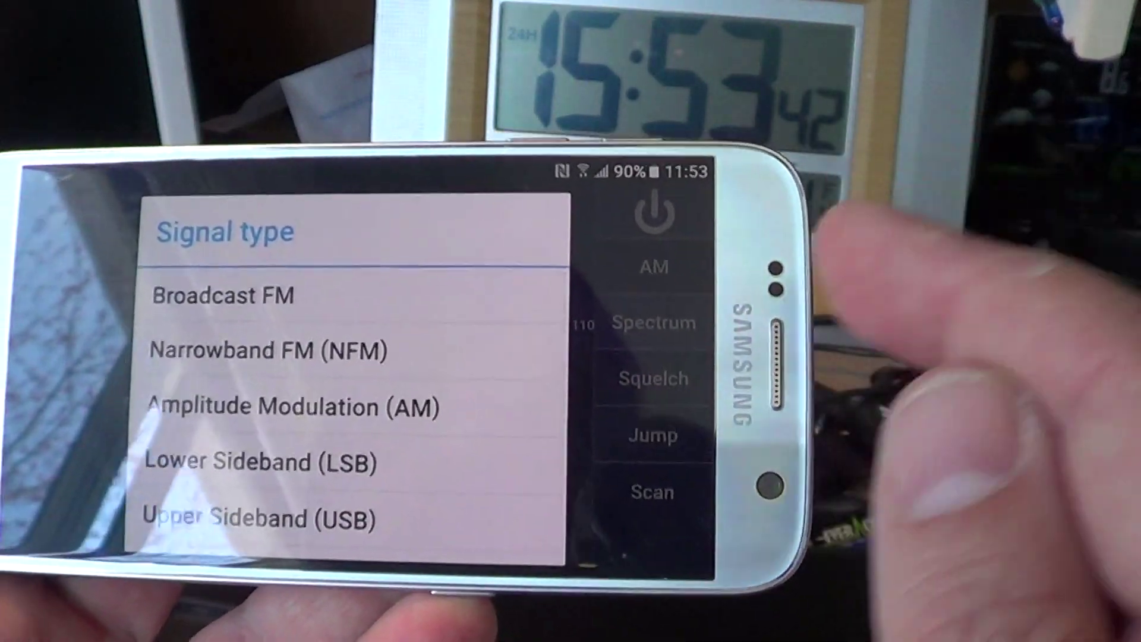
click(259, 519)
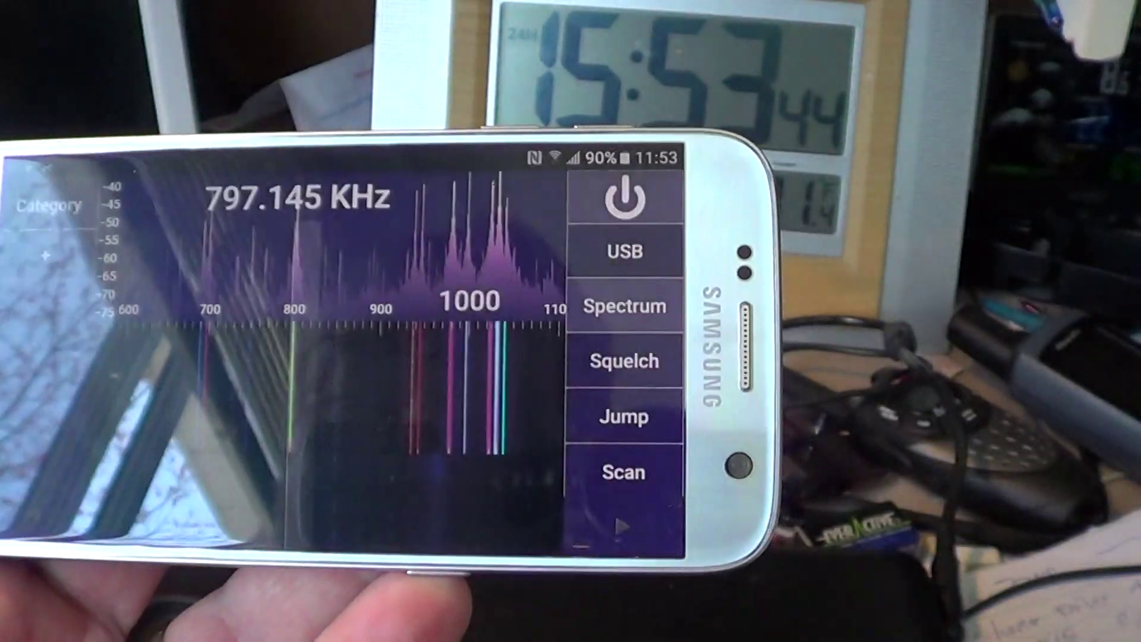